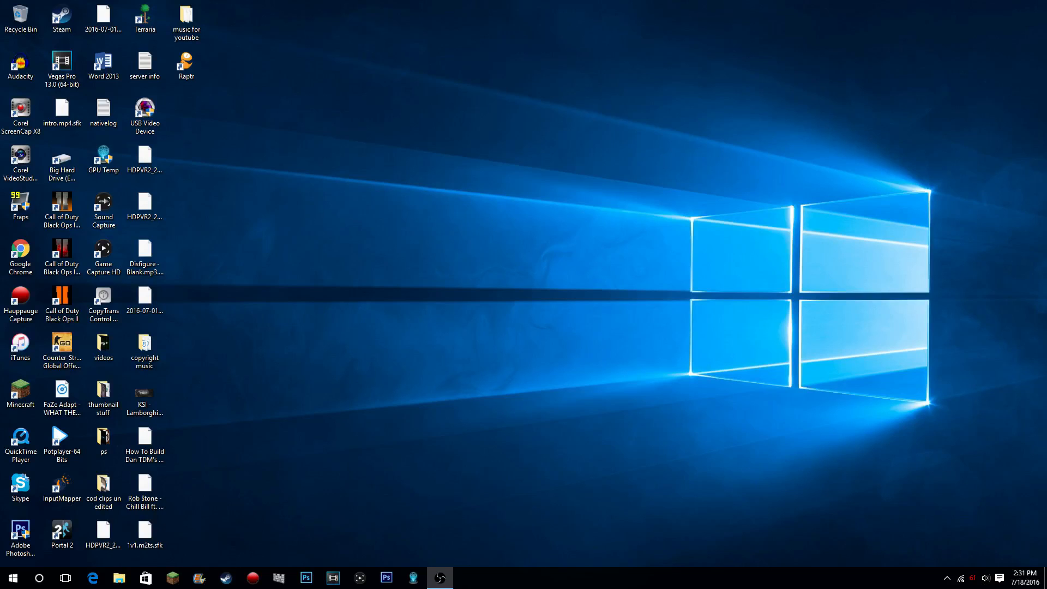
{"action": "mouse_move", "coordinate": [138, 512]}
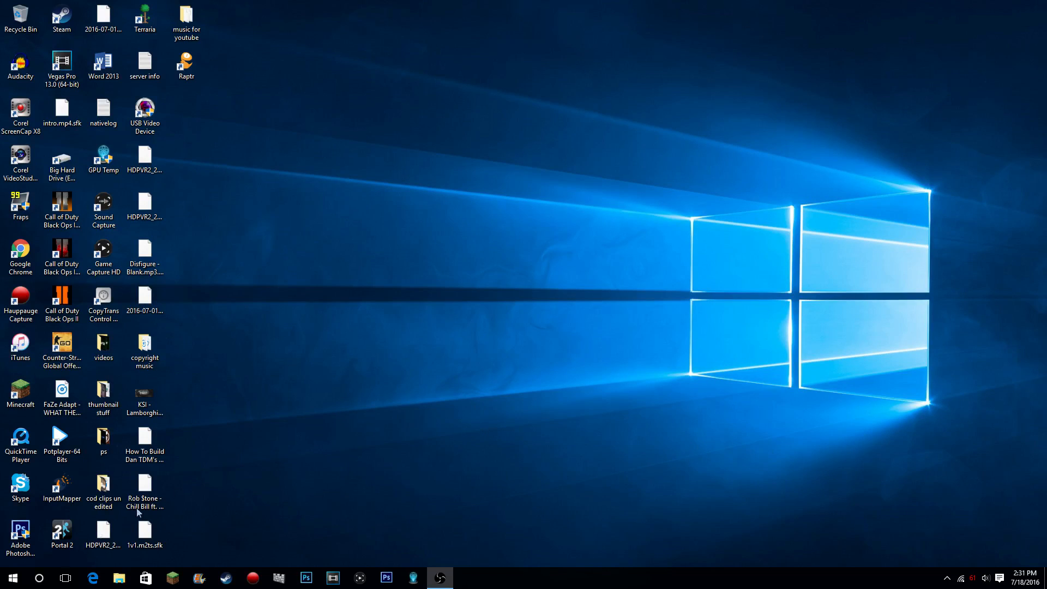
Launch Edge, find Google Drive in search results, and enter My Drive
{"action": "left_click", "coordinate": [103, 535]}
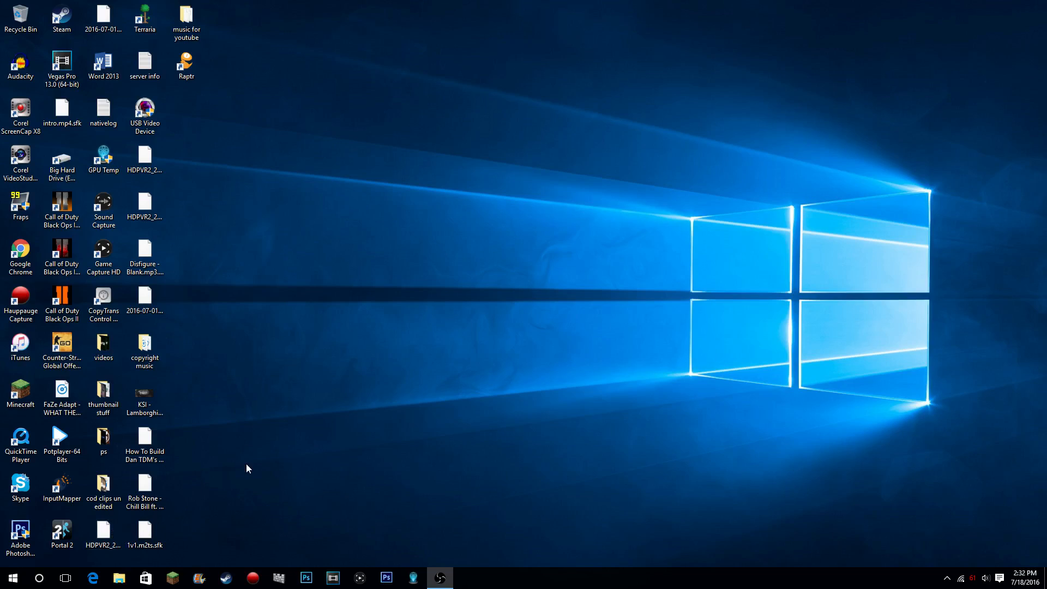
{"action": "mouse_move", "coordinate": [254, 446]}
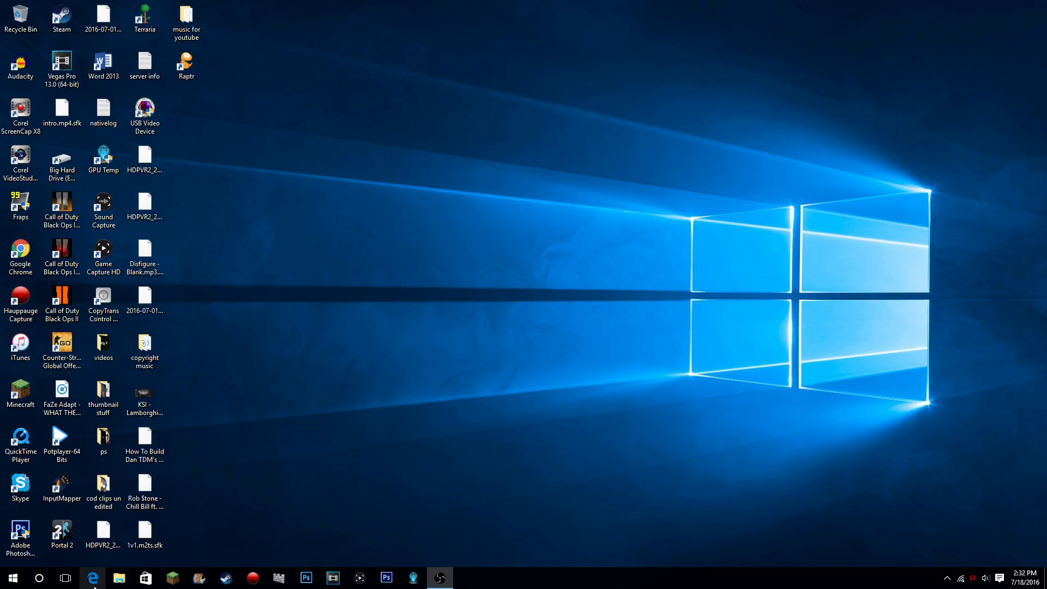
{"action": "left_click", "coordinate": [92, 578]}
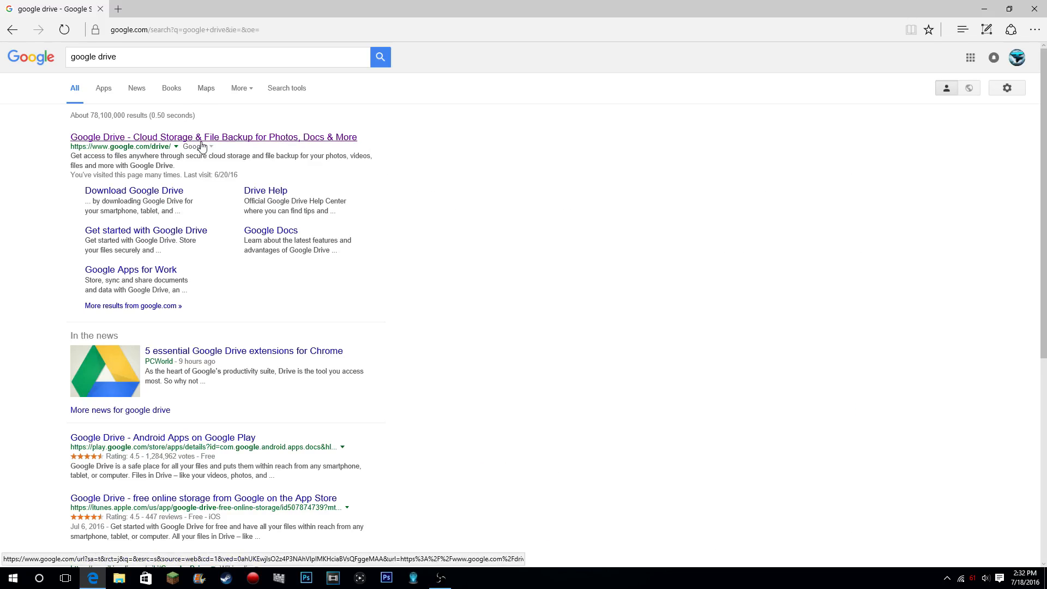
{"action": "left_click", "coordinate": [213, 137]}
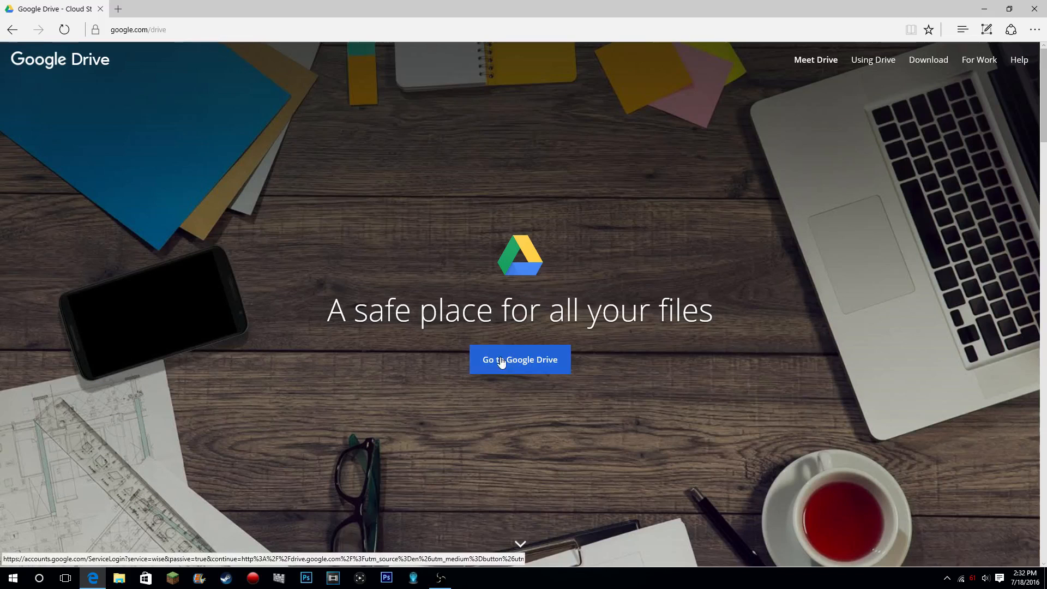
{"action": "left_click", "coordinate": [520, 360]}
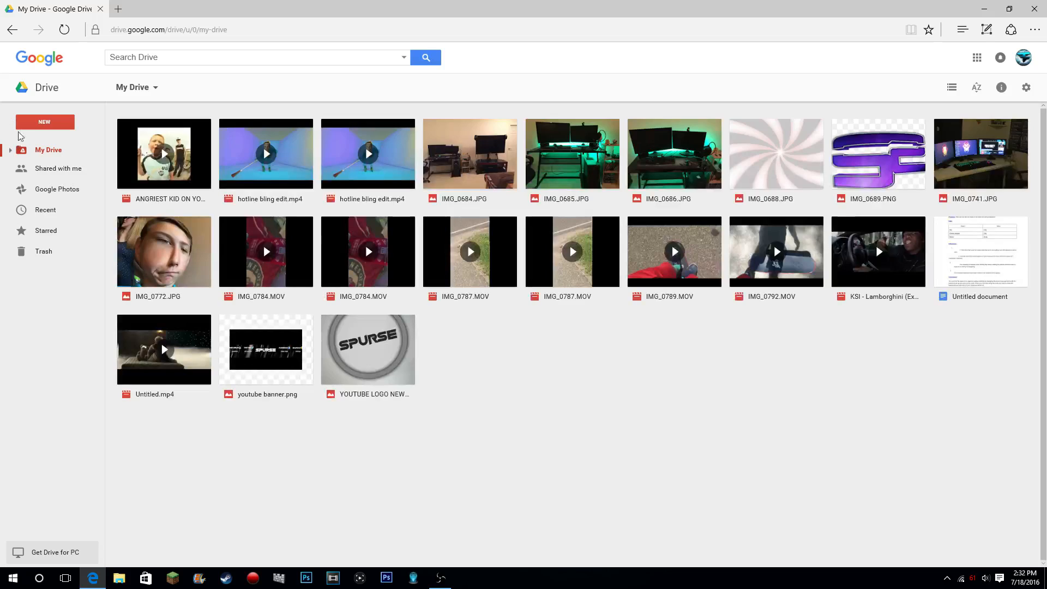
Upload the intro video from Desktop > videos via New > File upload
{"action": "left_click", "coordinate": [44, 121]}
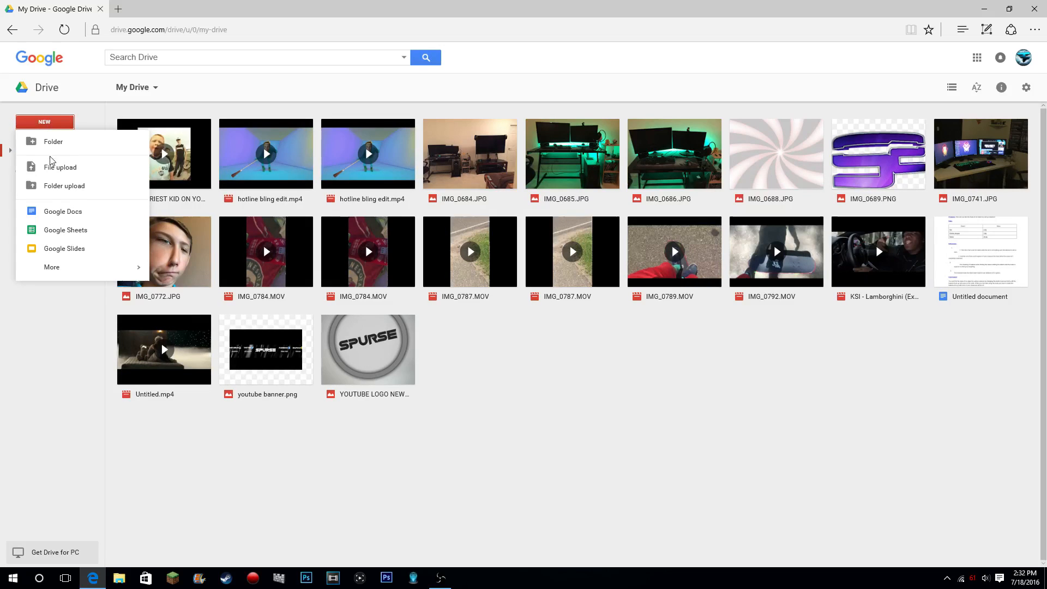
{"action": "left_click", "coordinate": [60, 167]}
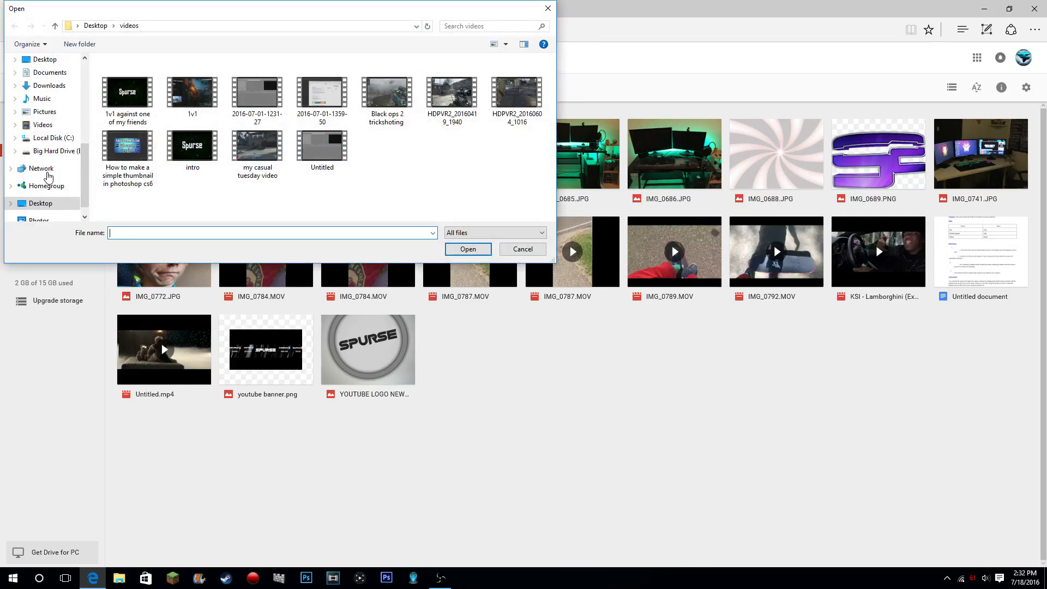
{"action": "left_click", "coordinate": [257, 92]}
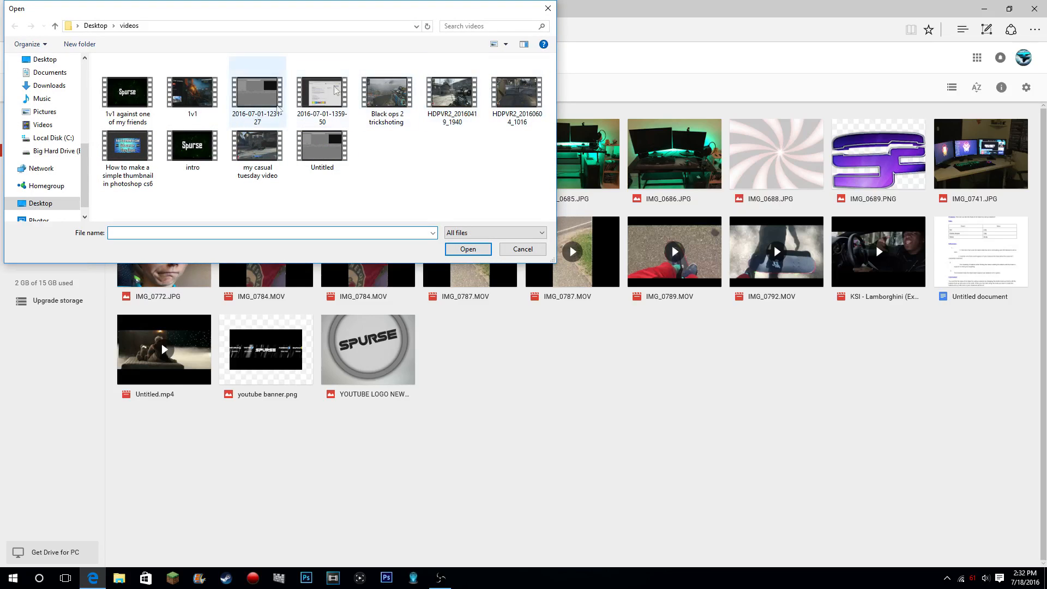
{"action": "left_click", "coordinate": [127, 92]}
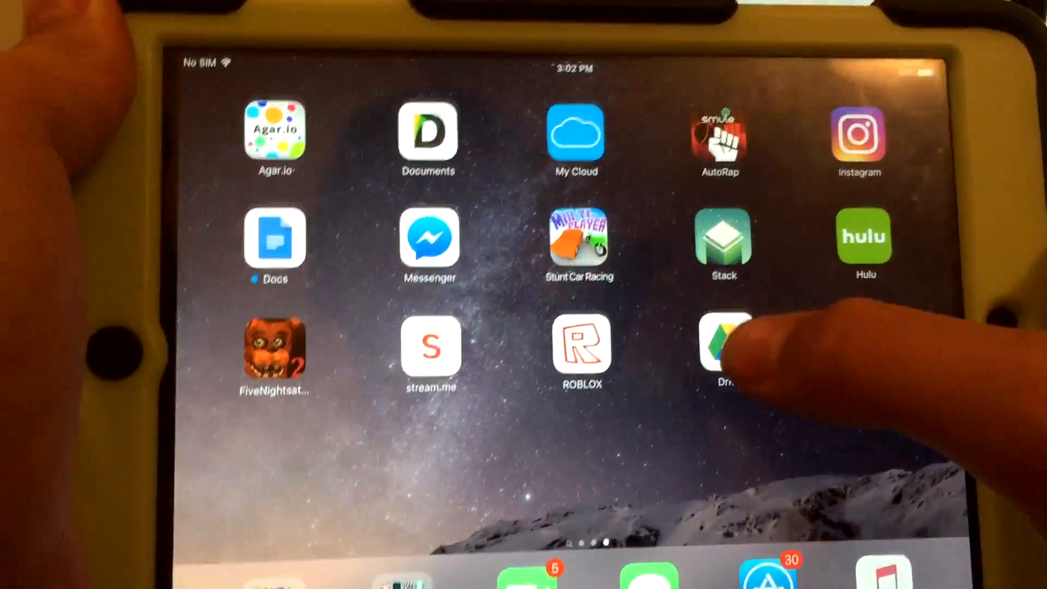
Launch the Drive app on the iPad and preview intro.mp4
{"action": "left_click", "coordinate": [723, 351]}
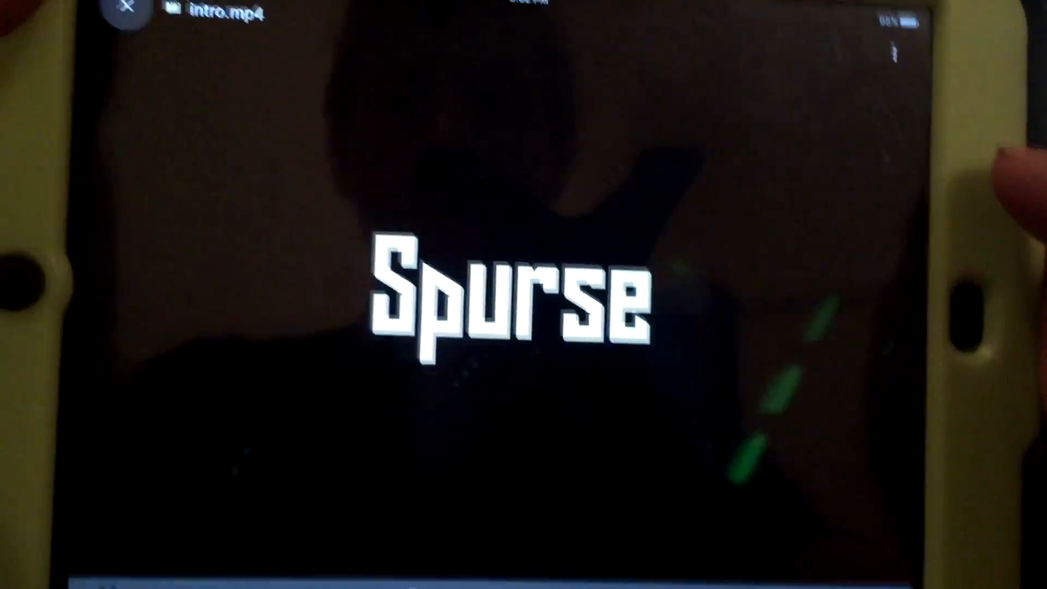
Save intro.mp4 to the iPad camera roll from the file's options
{"action": "left_click", "coordinate": [125, 8]}
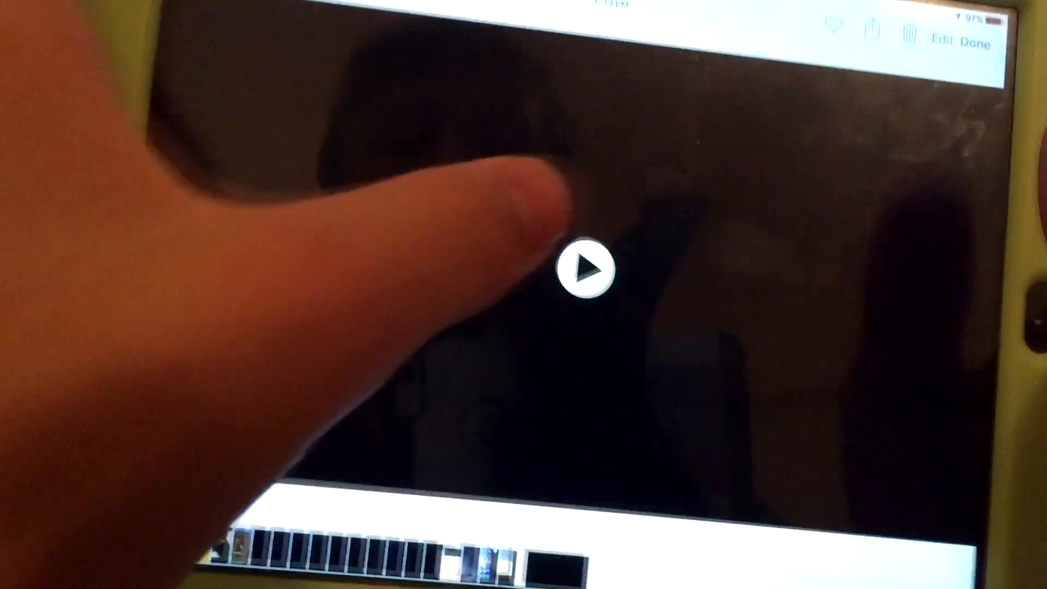
Play the saved intro video from the Photos camera roll
{"action": "left_click", "coordinate": [585, 272]}
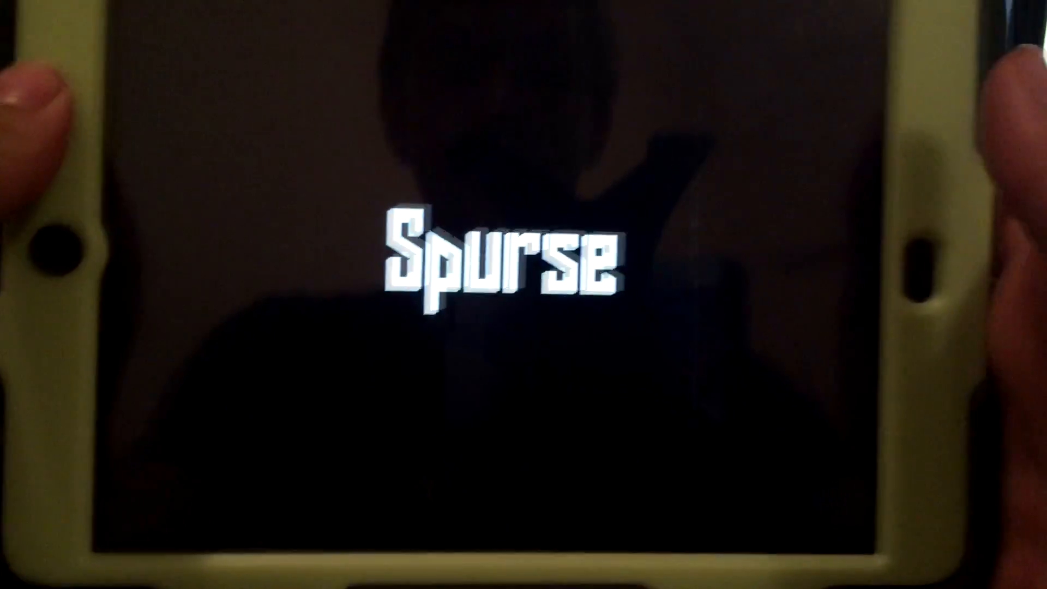